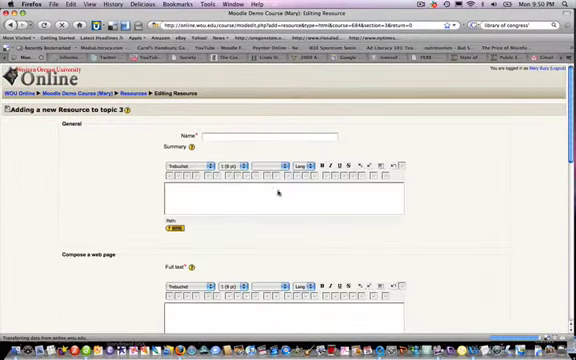
Enter 'Viral Education 2.0' as the web page resource's name.
click(265, 133)
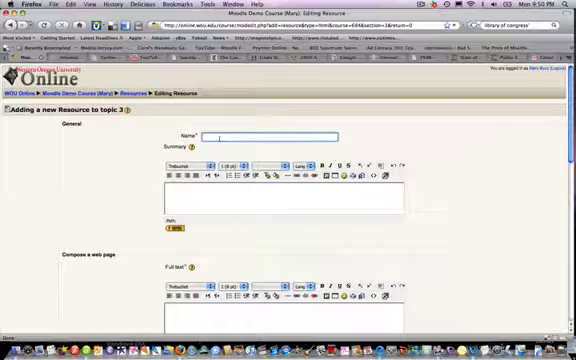
text(Viral E)
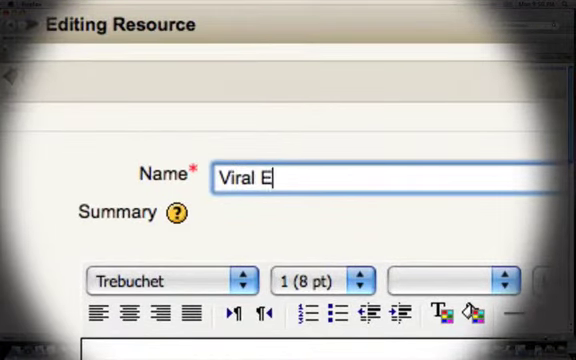
text(ducation 2.0)
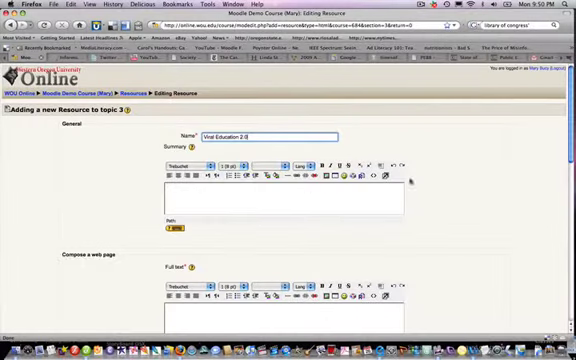
Write 'Viral Education 2.0' as the heading in the Compose a web page full text editor.
scroll(down, 3)
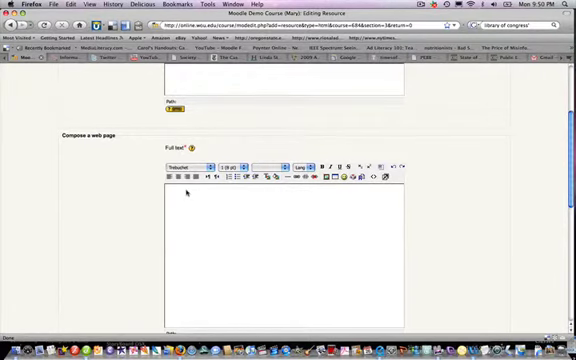
click(175, 192)
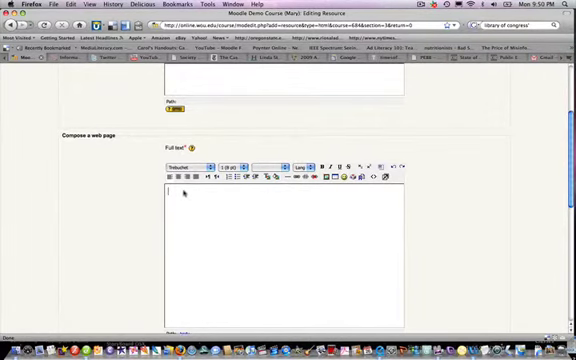
text(M)
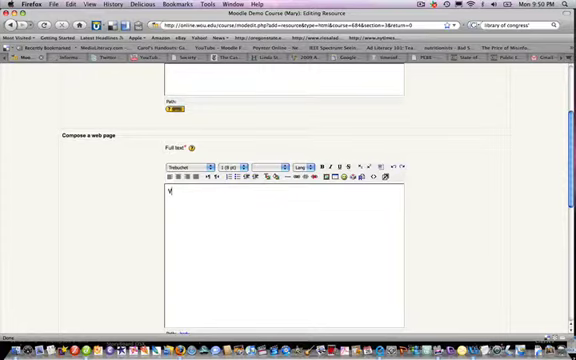
text(Viral Educ)
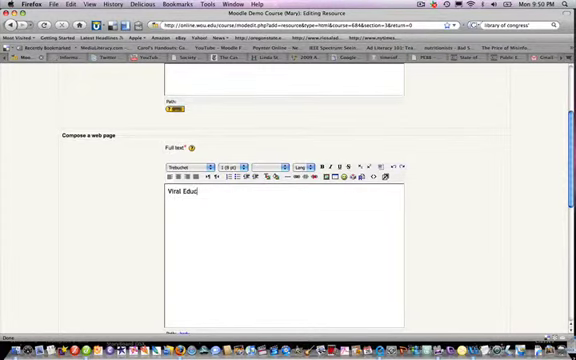
text(ation 2.)
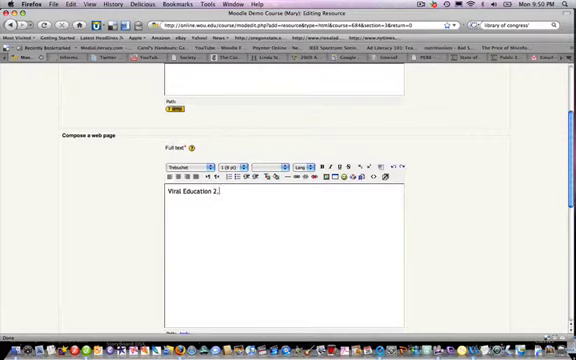
text(0)
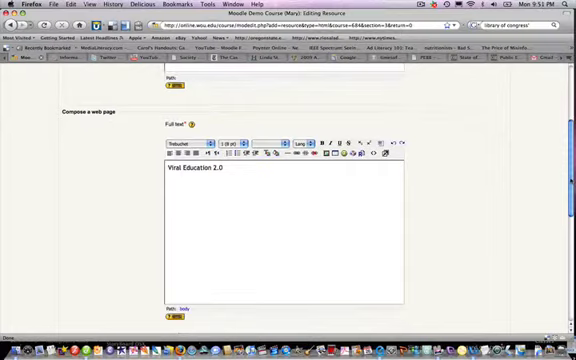
Save the resource with the New window setting and display it in a popup.
scroll(down, 3)
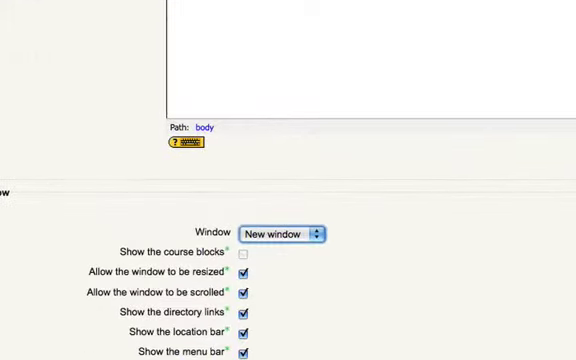
scroll(down, 3)
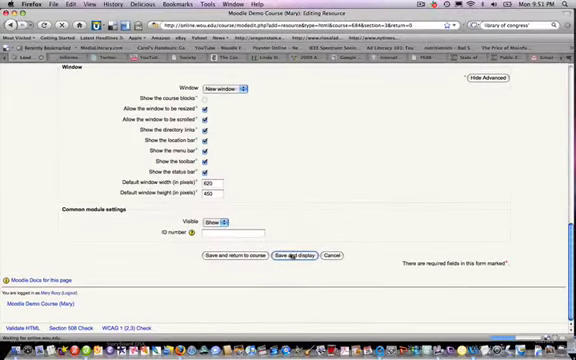
click(299, 258)
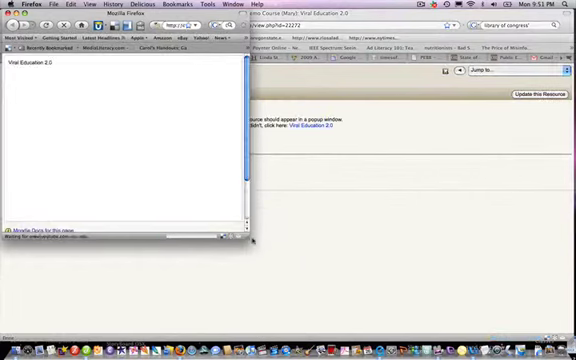